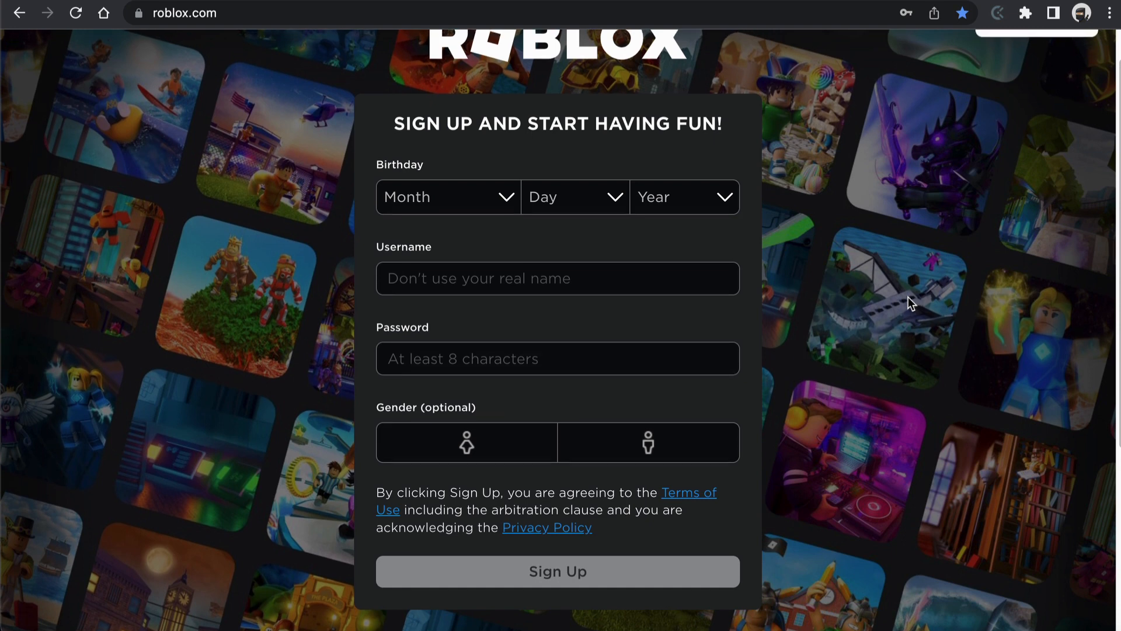
# Go to the Create page from the top navigation bar
pyautogui.scroll(3)
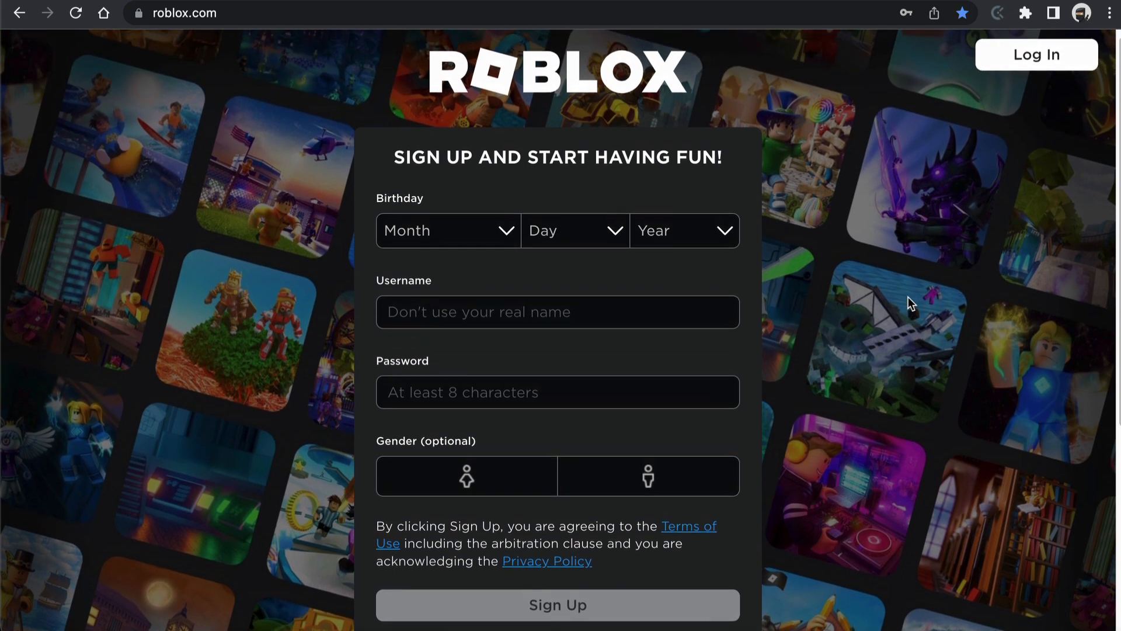
pyautogui.moveTo(845, 348)
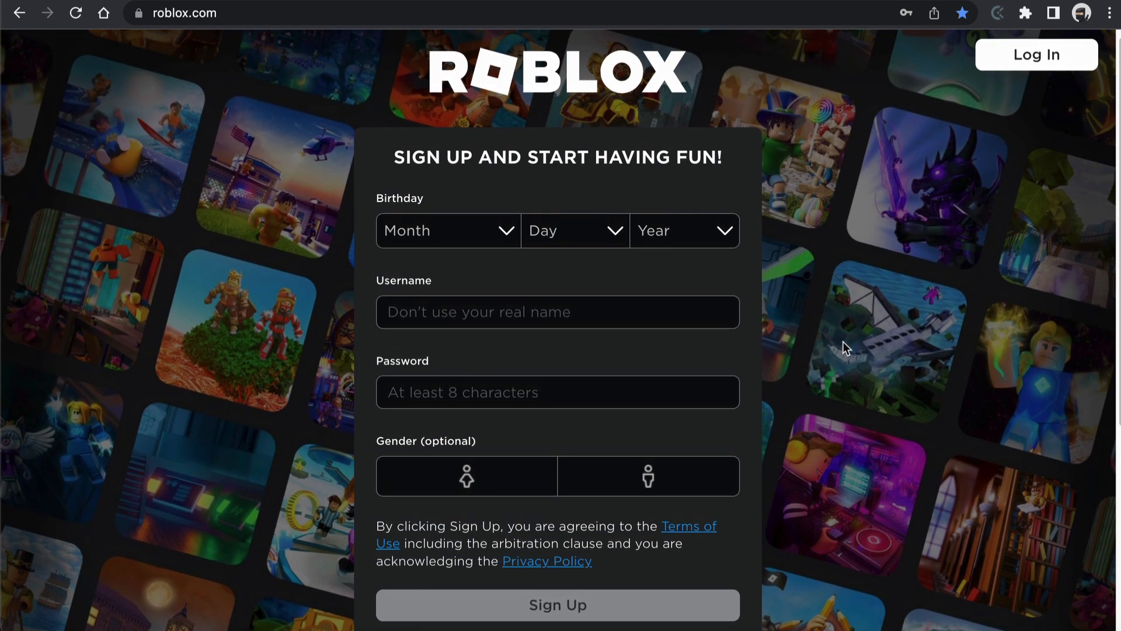
pyautogui.moveTo(855, 270)
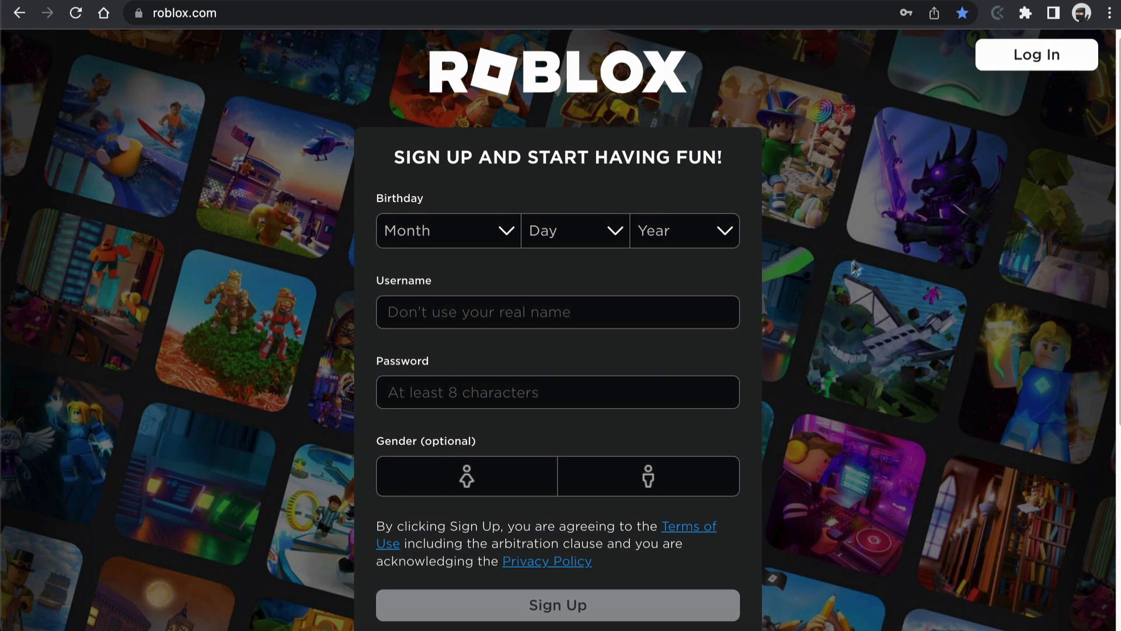
pyautogui.moveTo(848, 278)
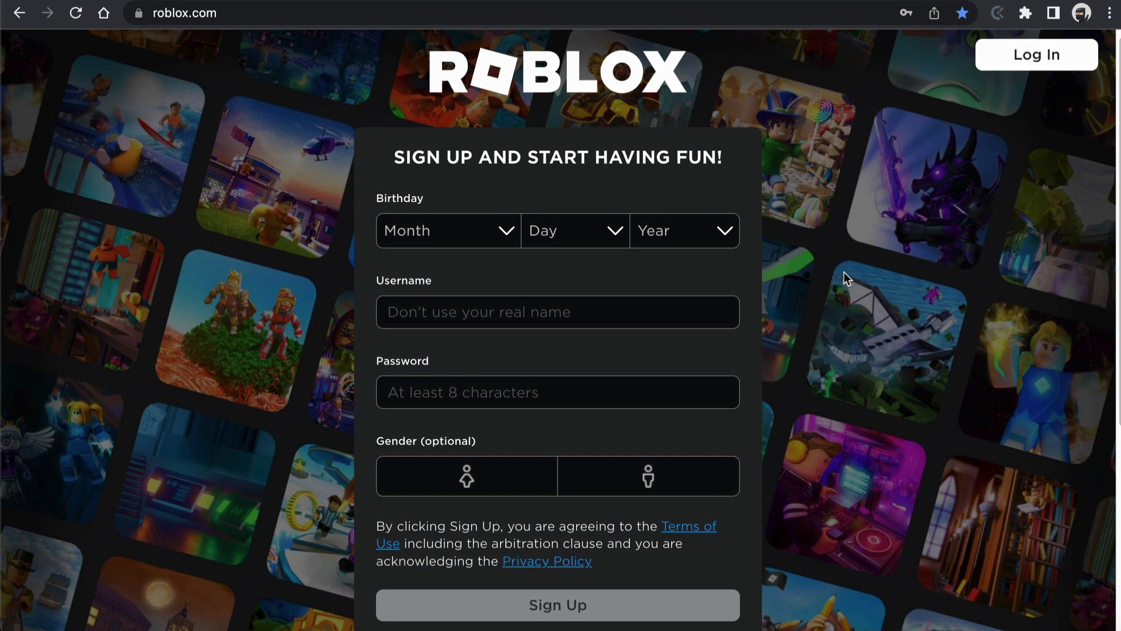
pyautogui.moveTo(865, 220)
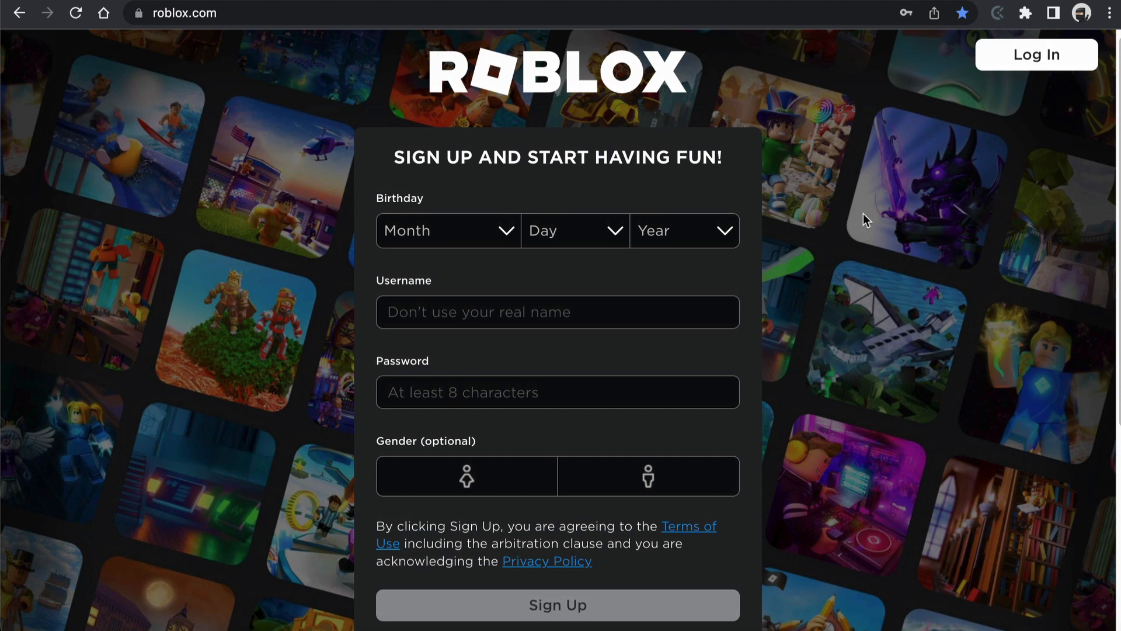
pyautogui.moveTo(795, 477)
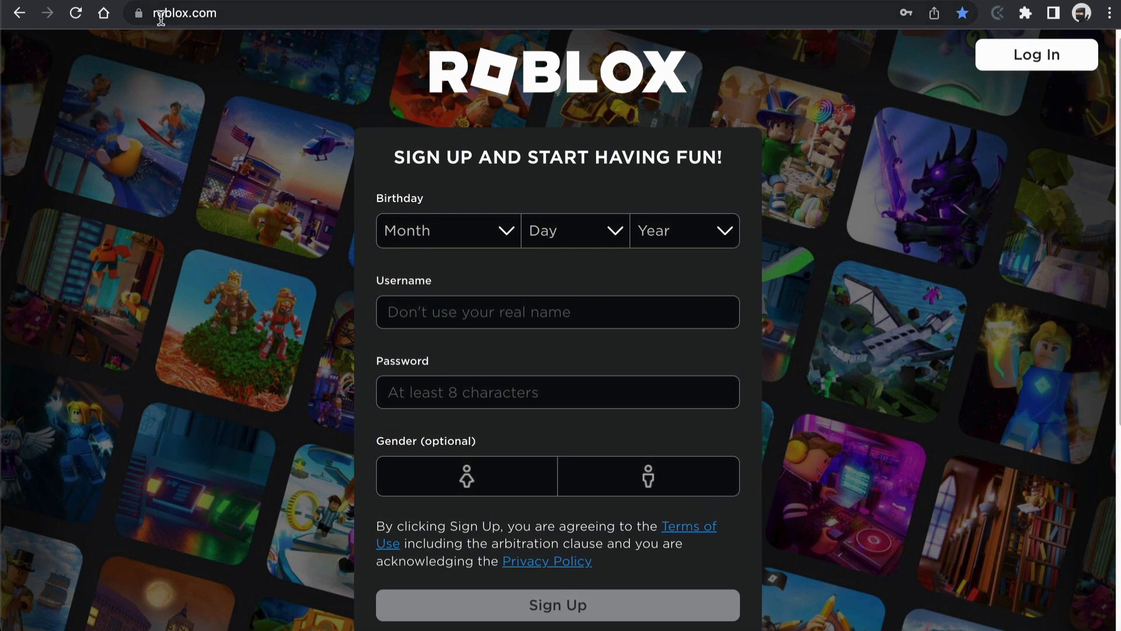
pyautogui.moveTo(466, 283)
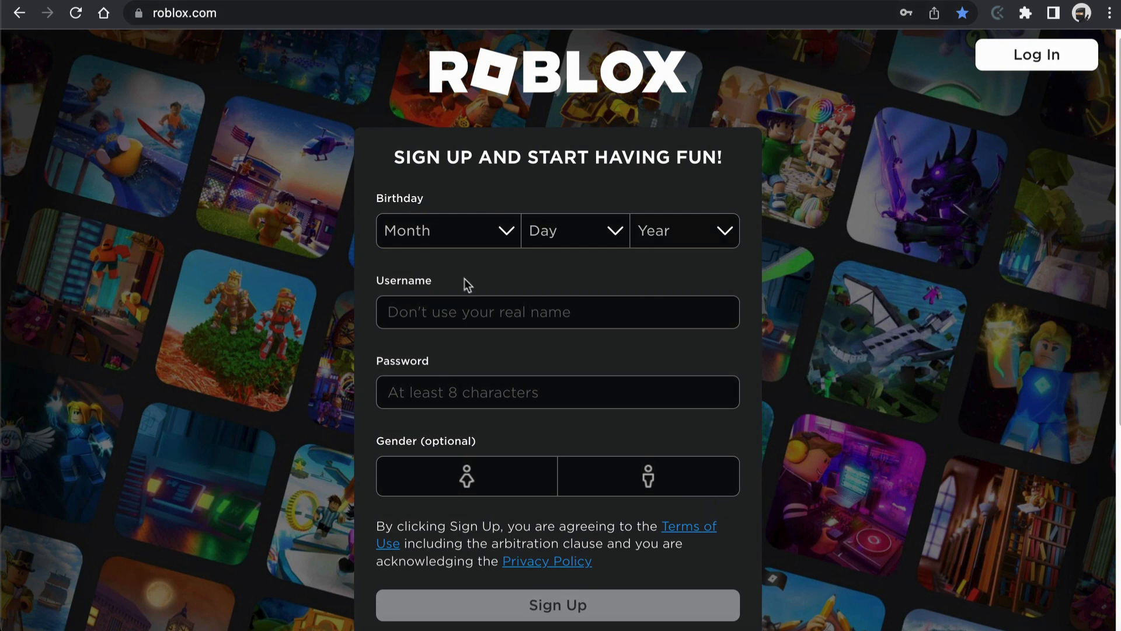
pyautogui.moveTo(486, 250)
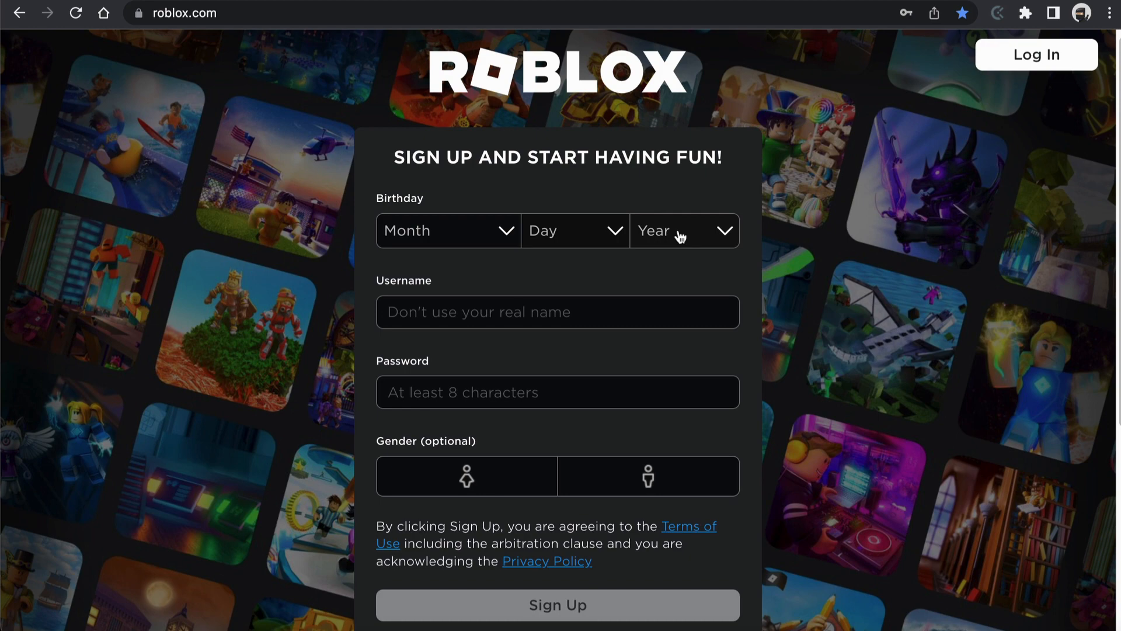
pyautogui.moveTo(837, 324)
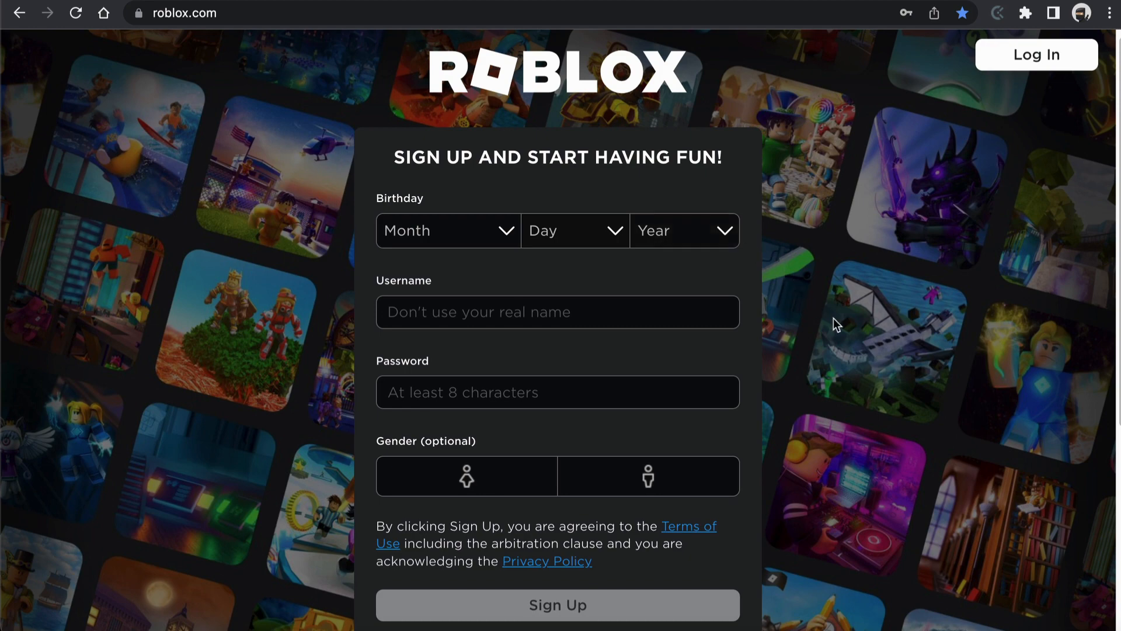
pyautogui.scroll(3)
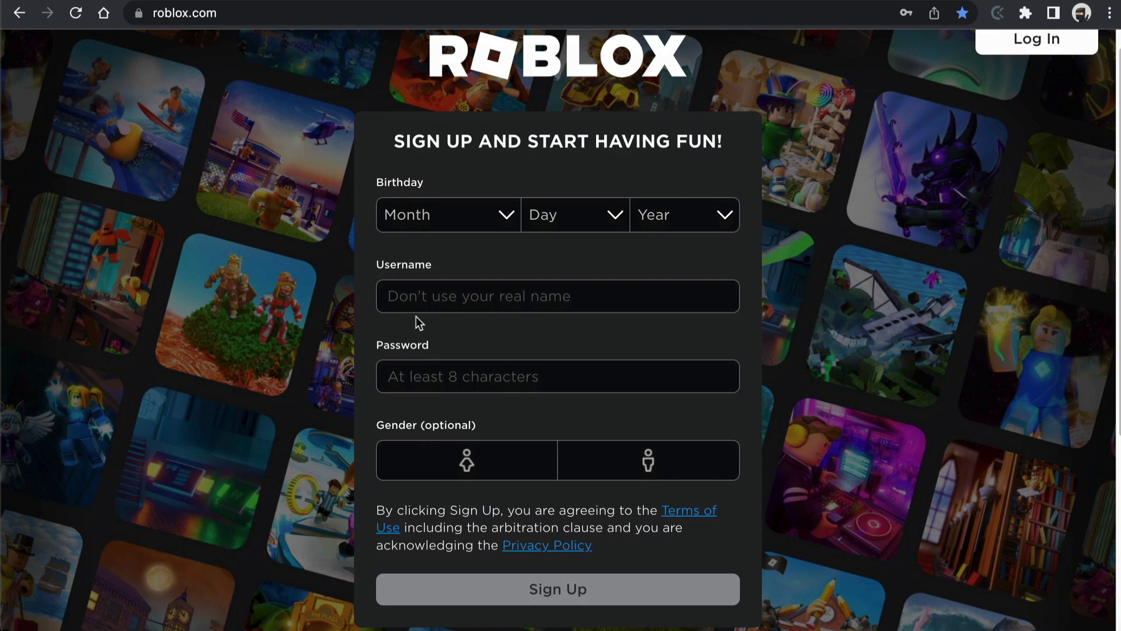
pyautogui.moveTo(411, 320)
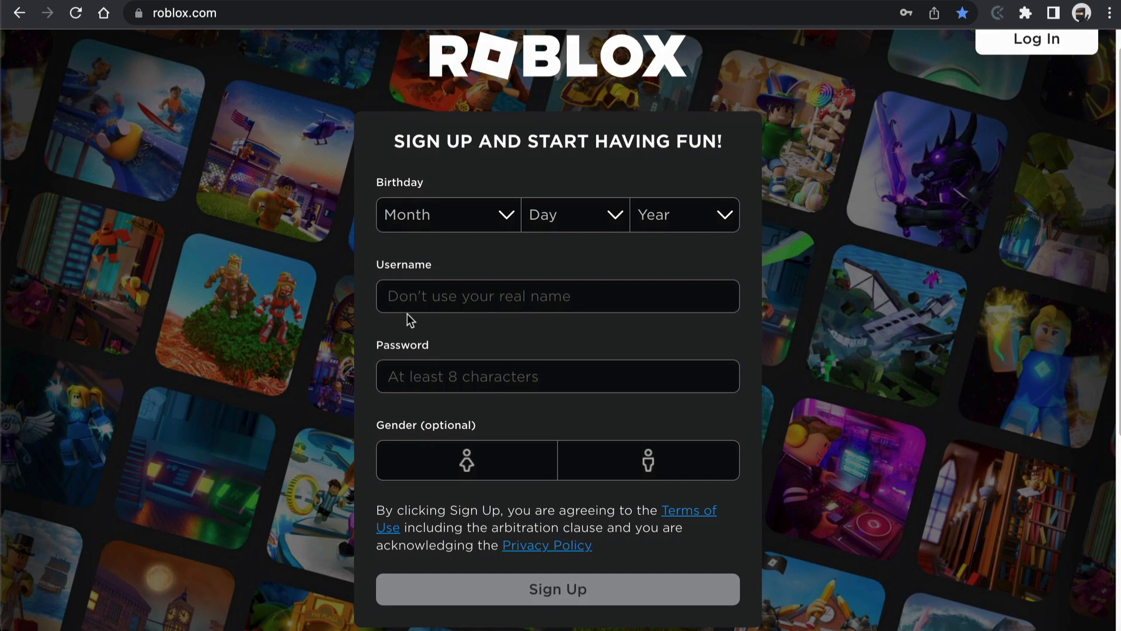
pyautogui.moveTo(370, 316)
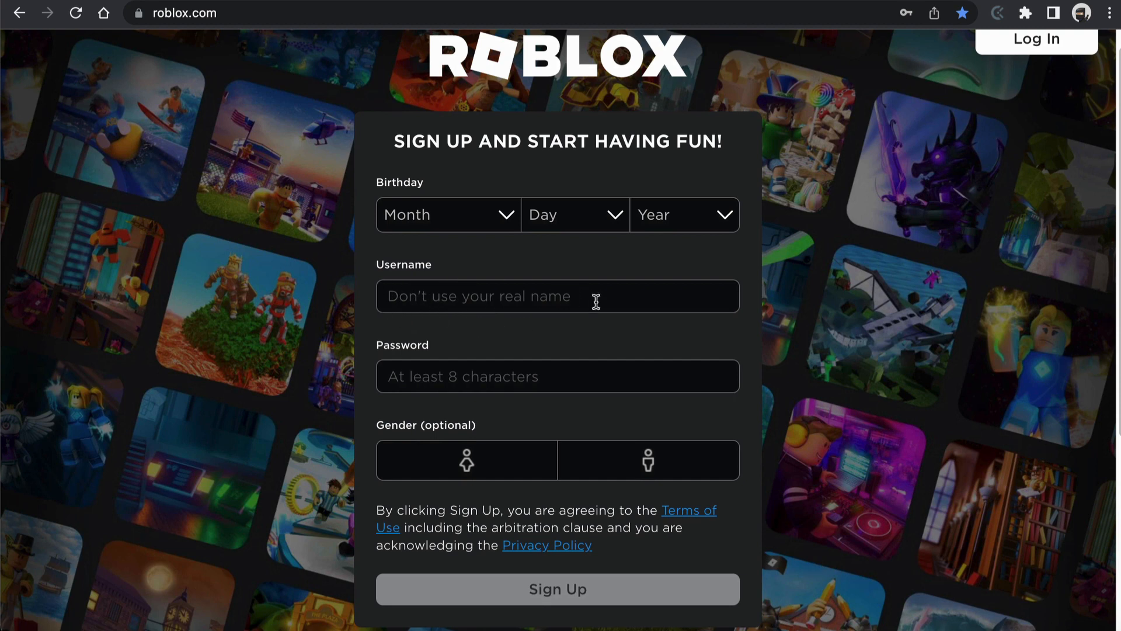
pyautogui.moveTo(522, 295)
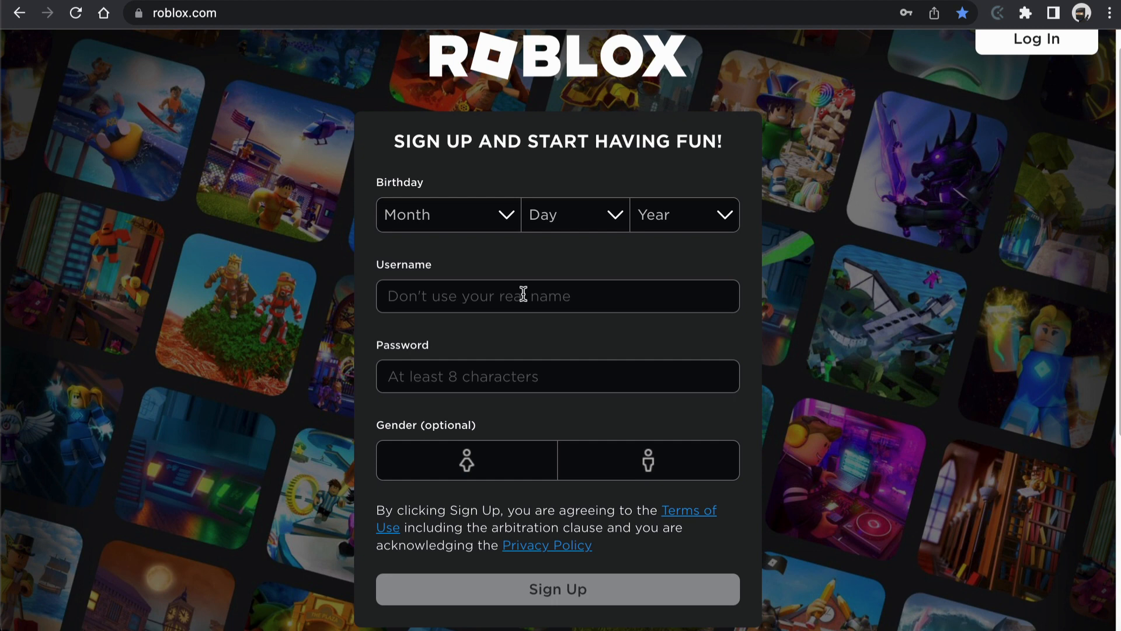
pyautogui.moveTo(562, 299)
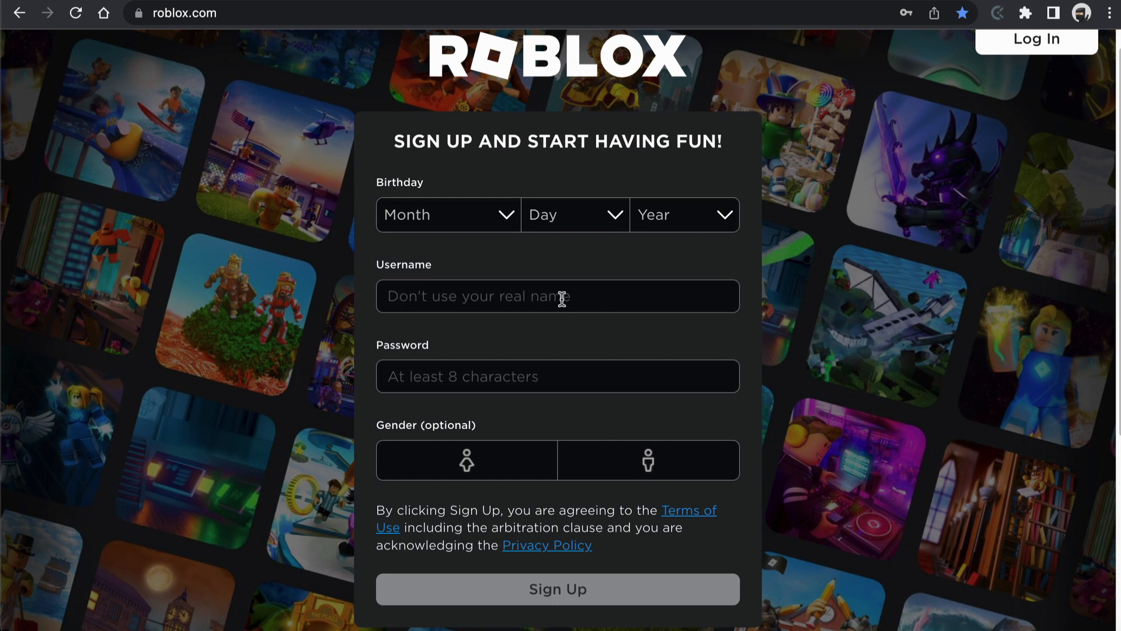
pyautogui.moveTo(431, 285)
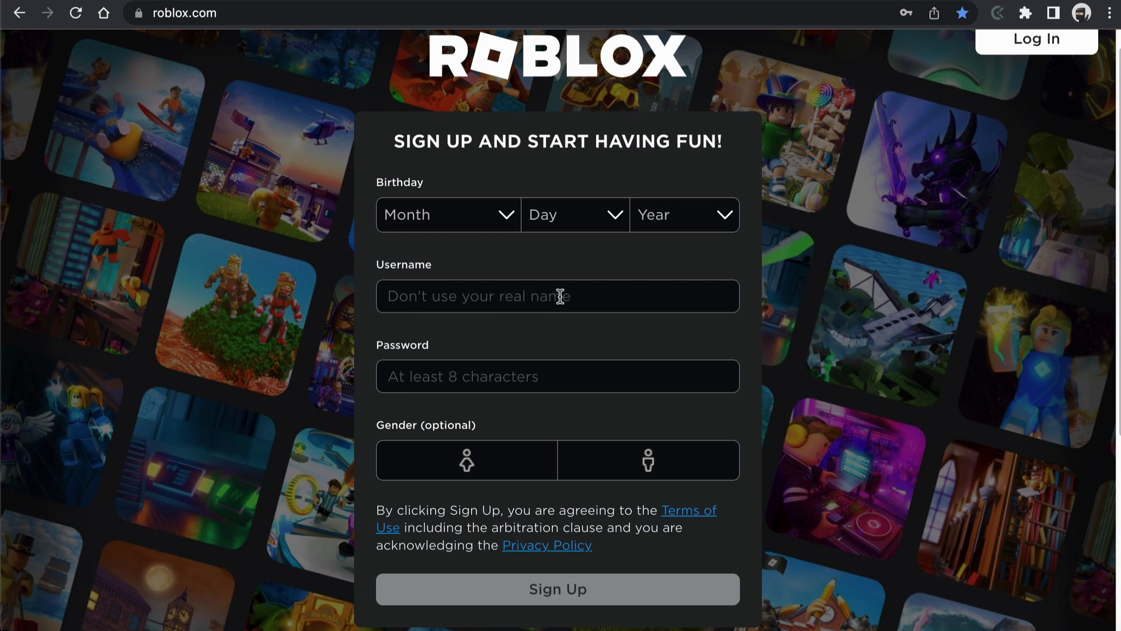
pyautogui.moveTo(441, 285)
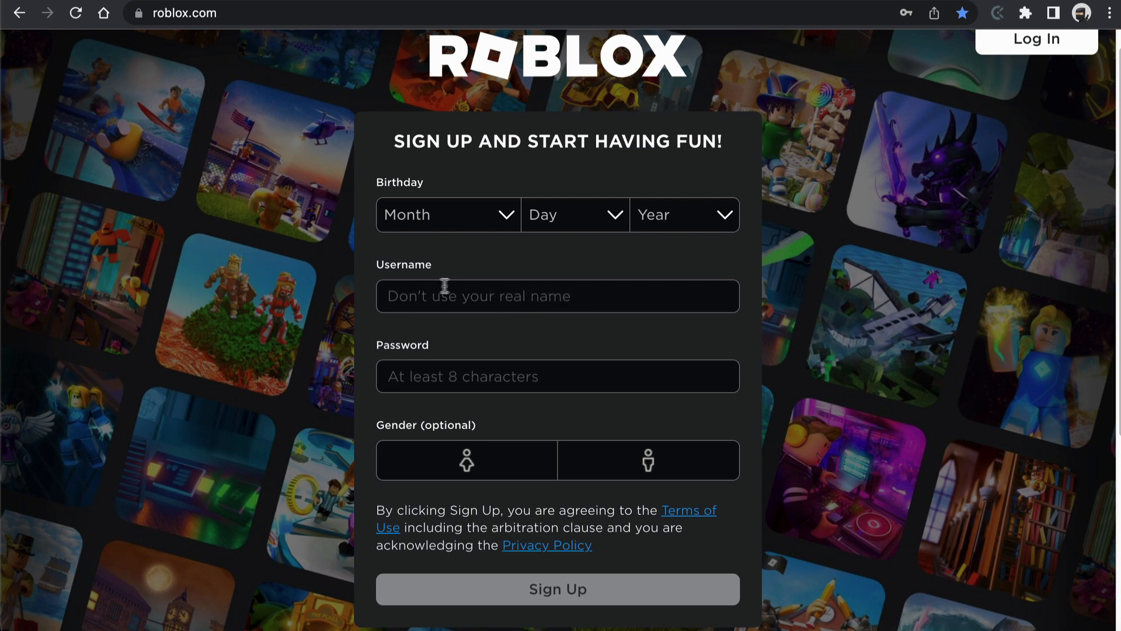
pyautogui.moveTo(389, 404)
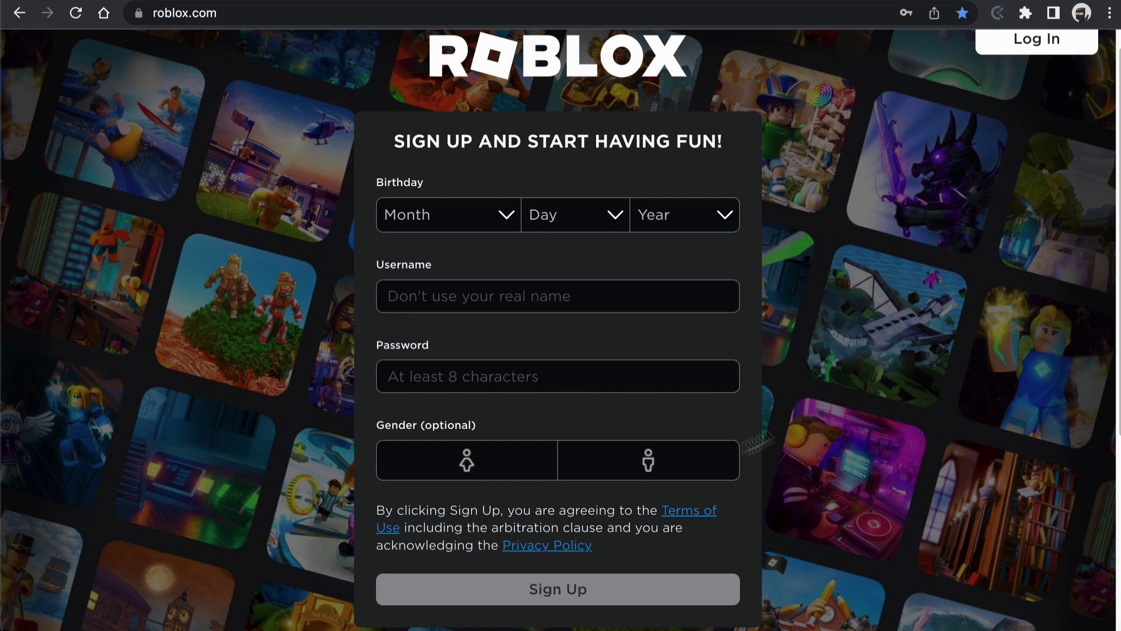
pyautogui.moveTo(486, 432)
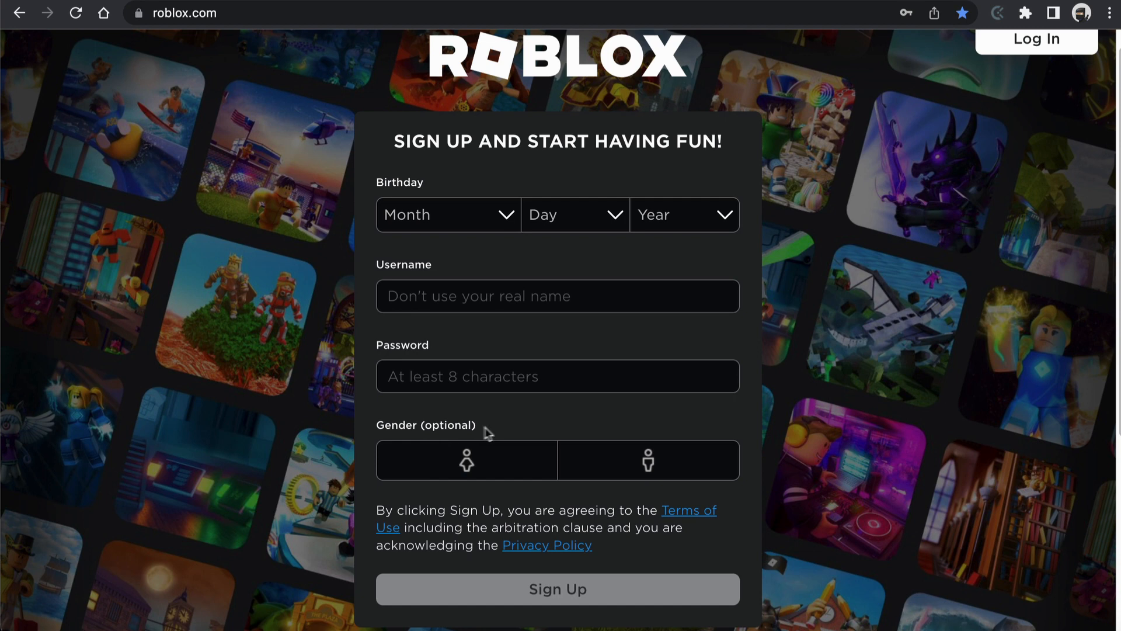
pyautogui.moveTo(466, 465)
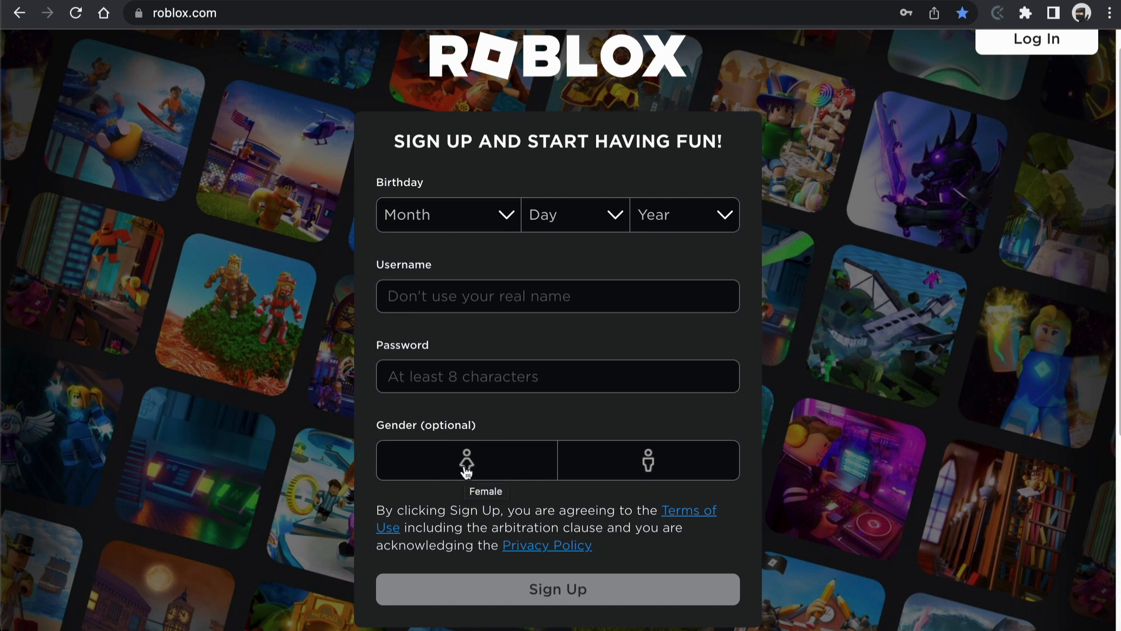
pyautogui.moveTo(648, 468)
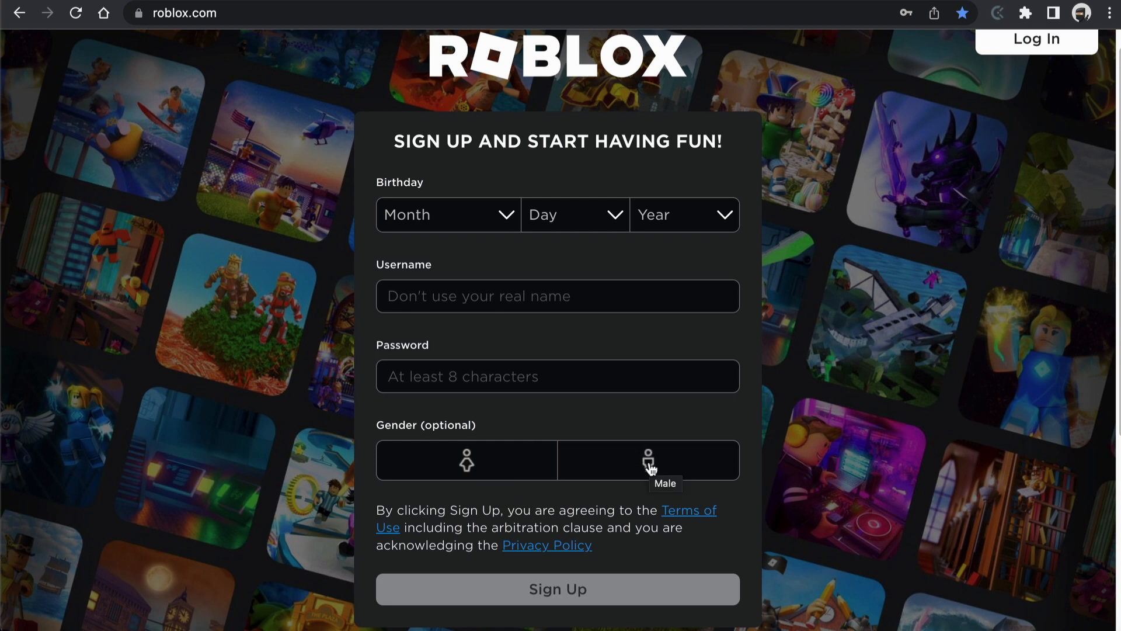
pyautogui.moveTo(588, 419)
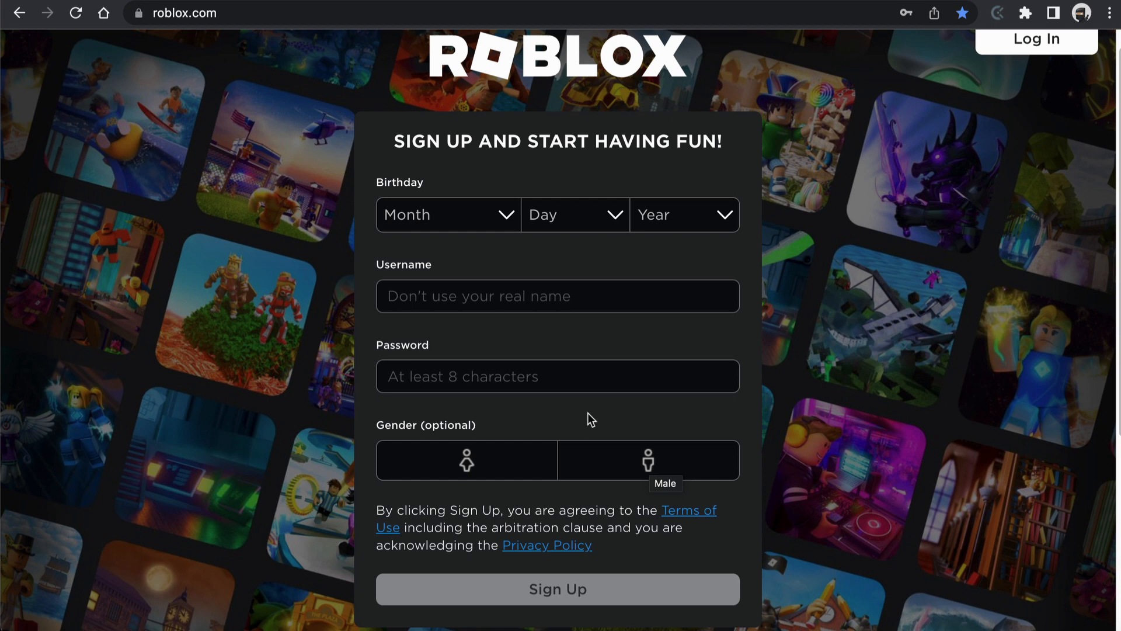
pyautogui.moveTo(521, 432)
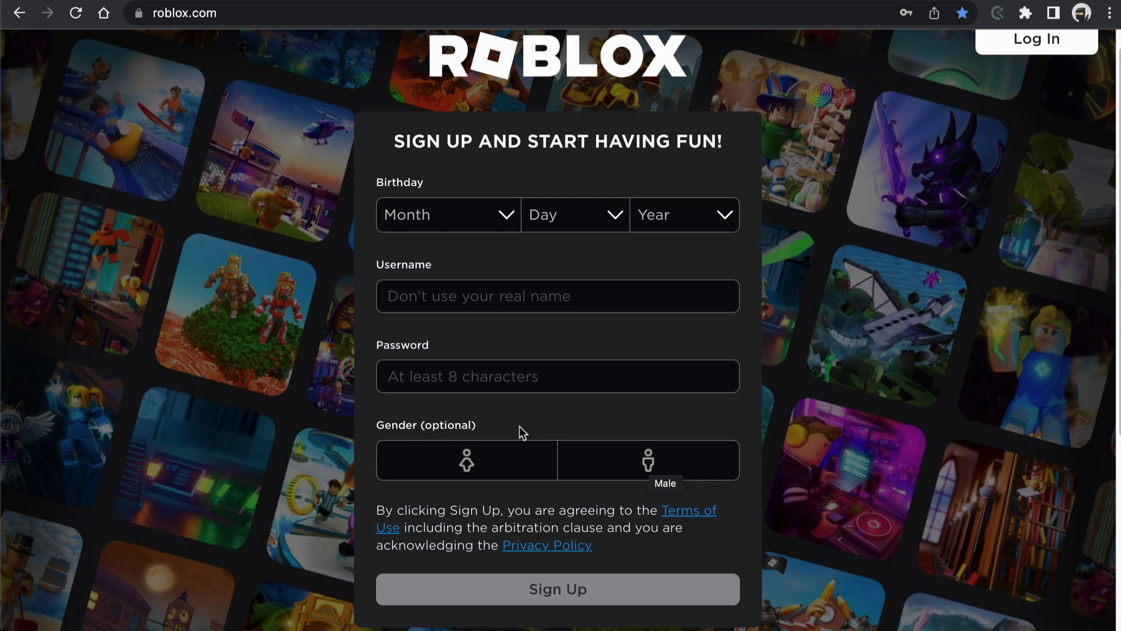
pyautogui.moveTo(606, 552)
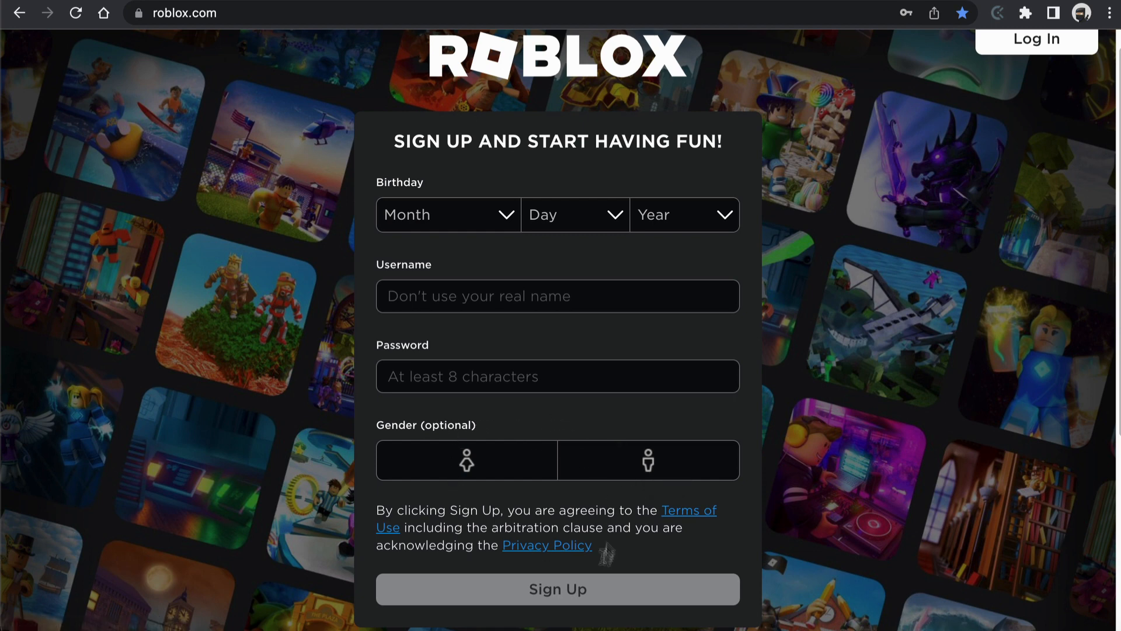
pyautogui.moveTo(550, 592)
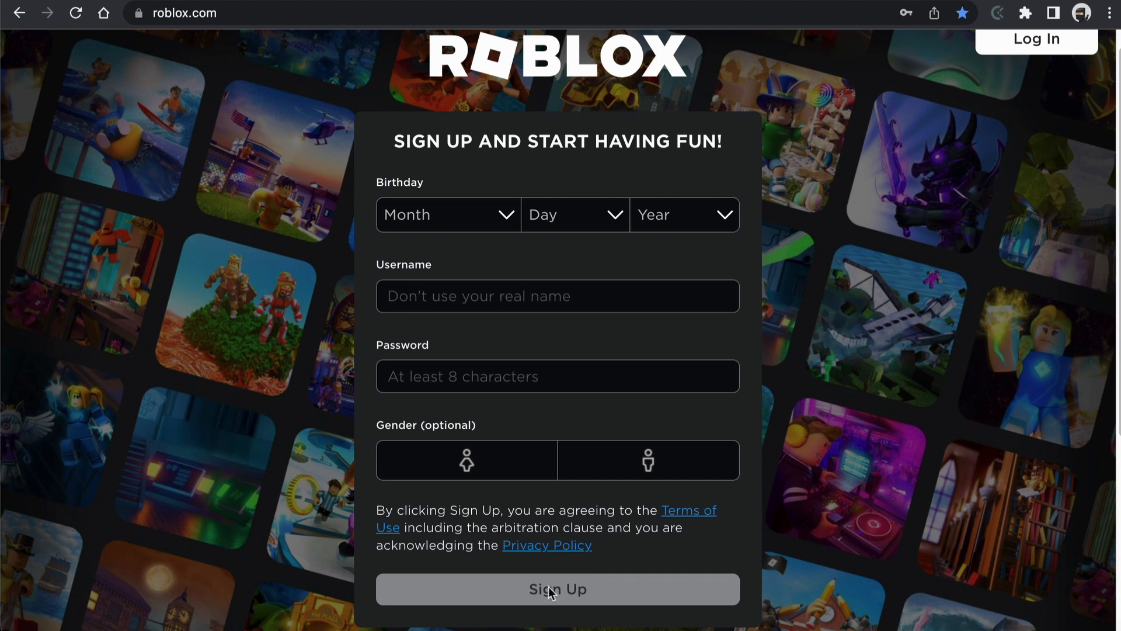
pyautogui.moveTo(574, 594)
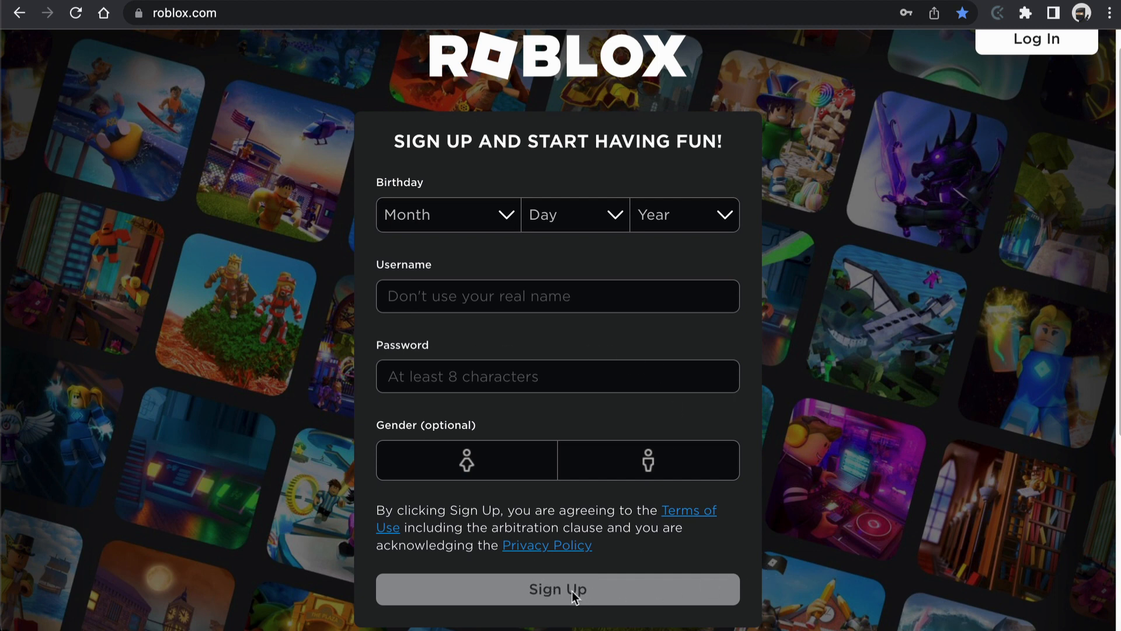
pyautogui.moveTo(839, 413)
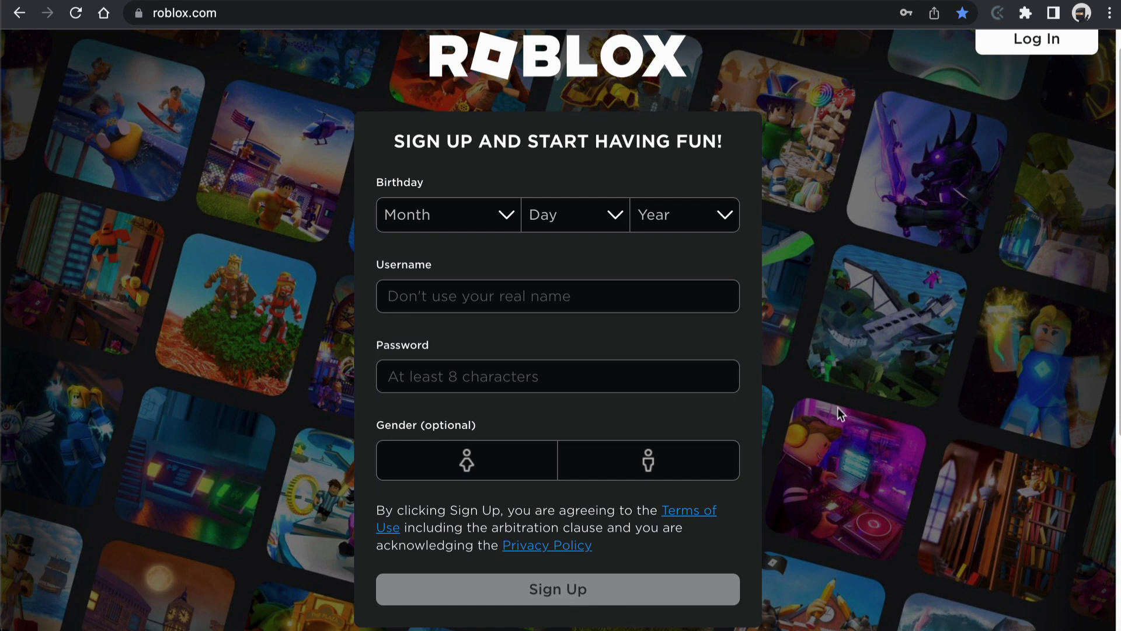
pyautogui.moveTo(953, 206)
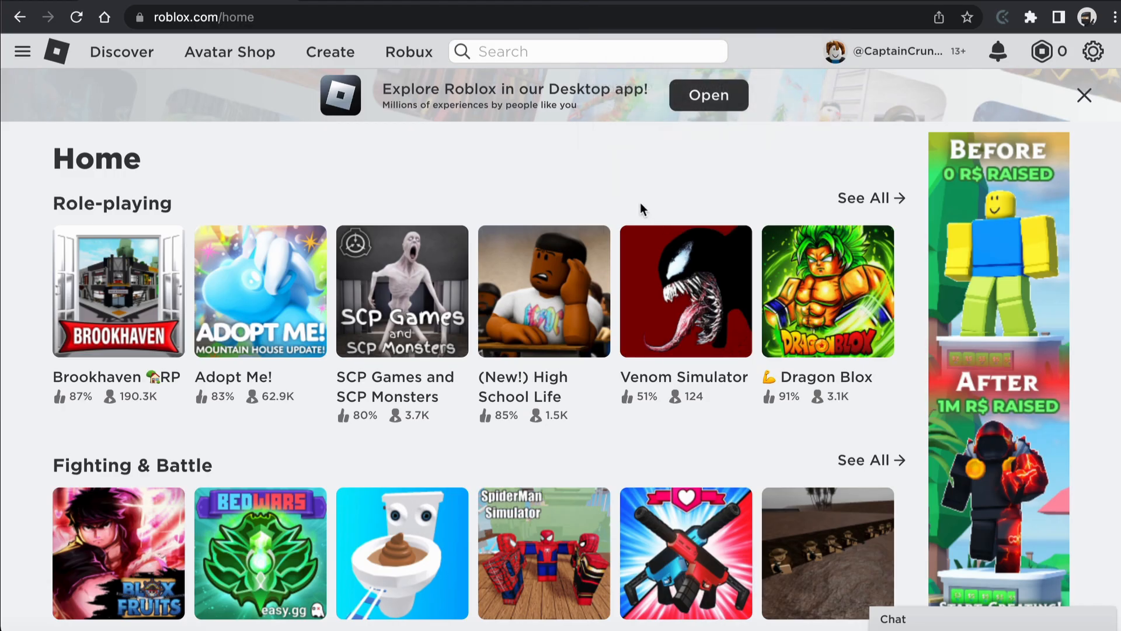
pyautogui.moveTo(661, 209)
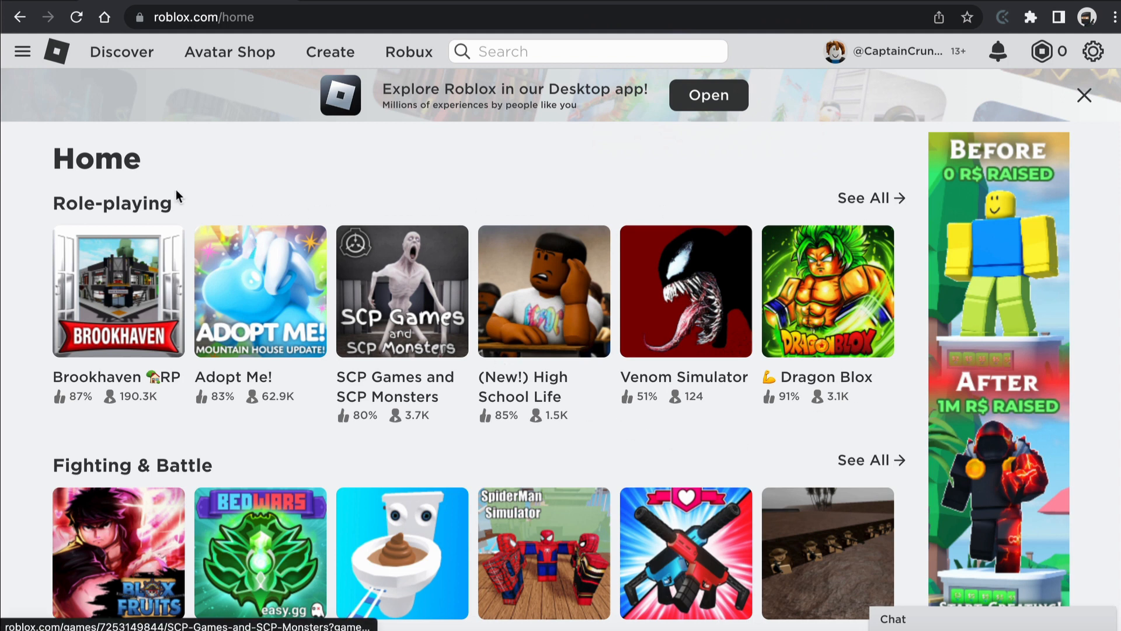
pyautogui.moveTo(617, 198)
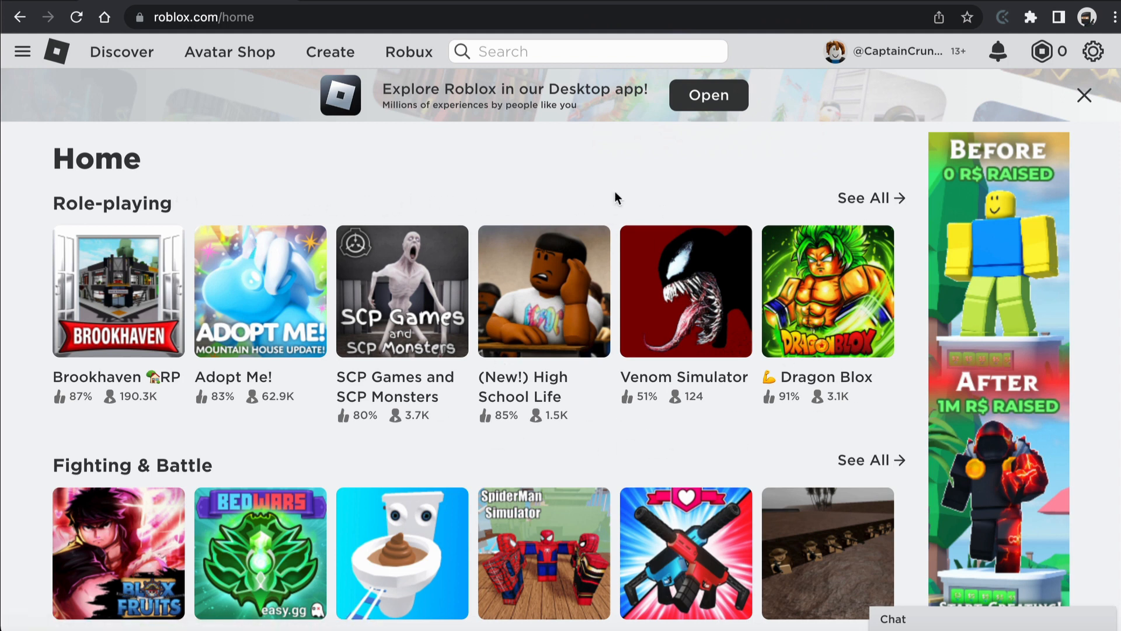
pyautogui.moveTo(782, 218)
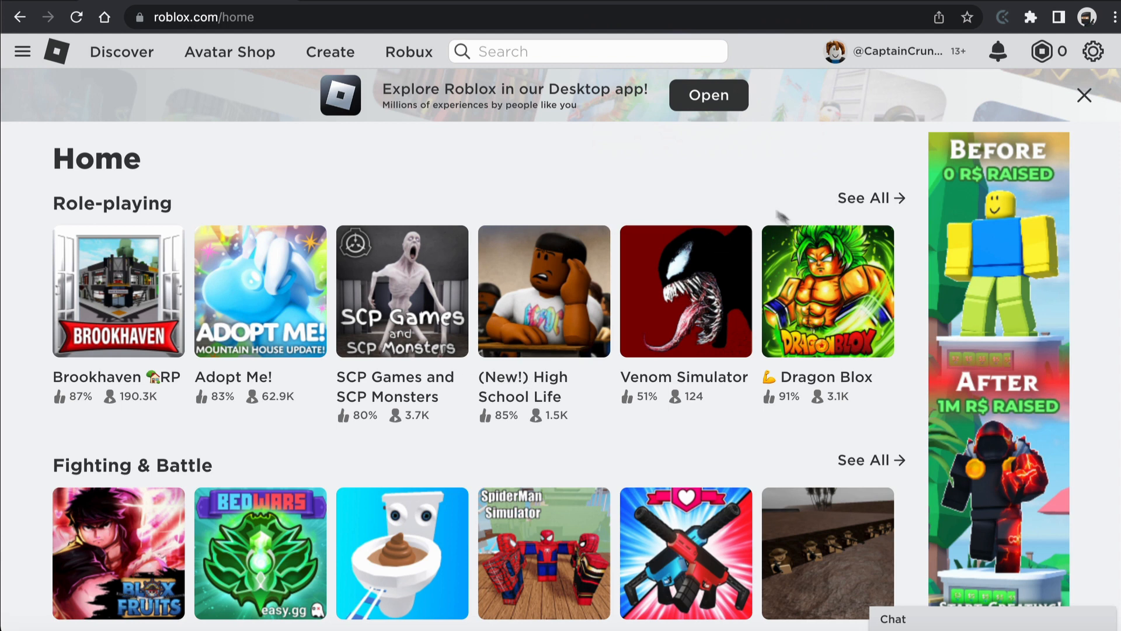
pyautogui.moveTo(693, 190)
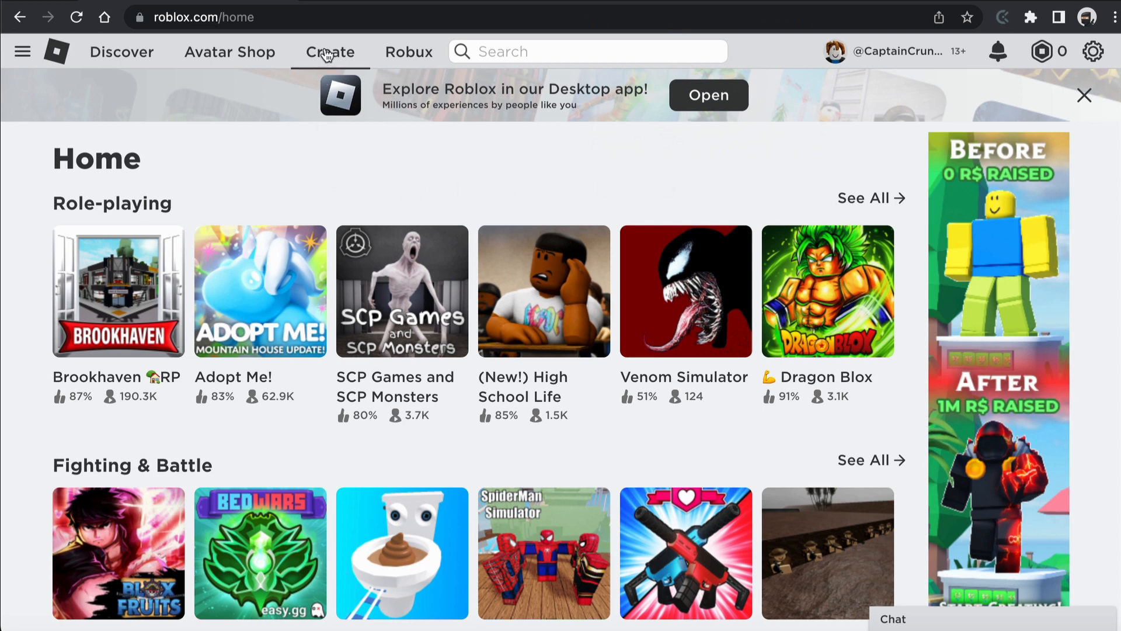
pyautogui.moveTo(329, 52)
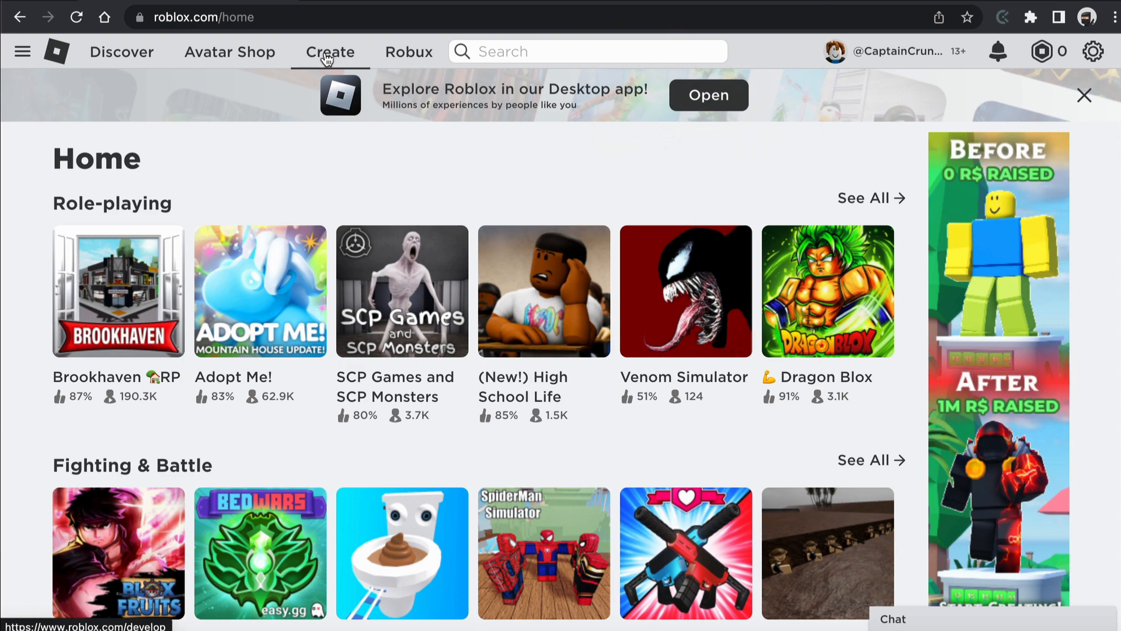
pyautogui.click(329, 52)
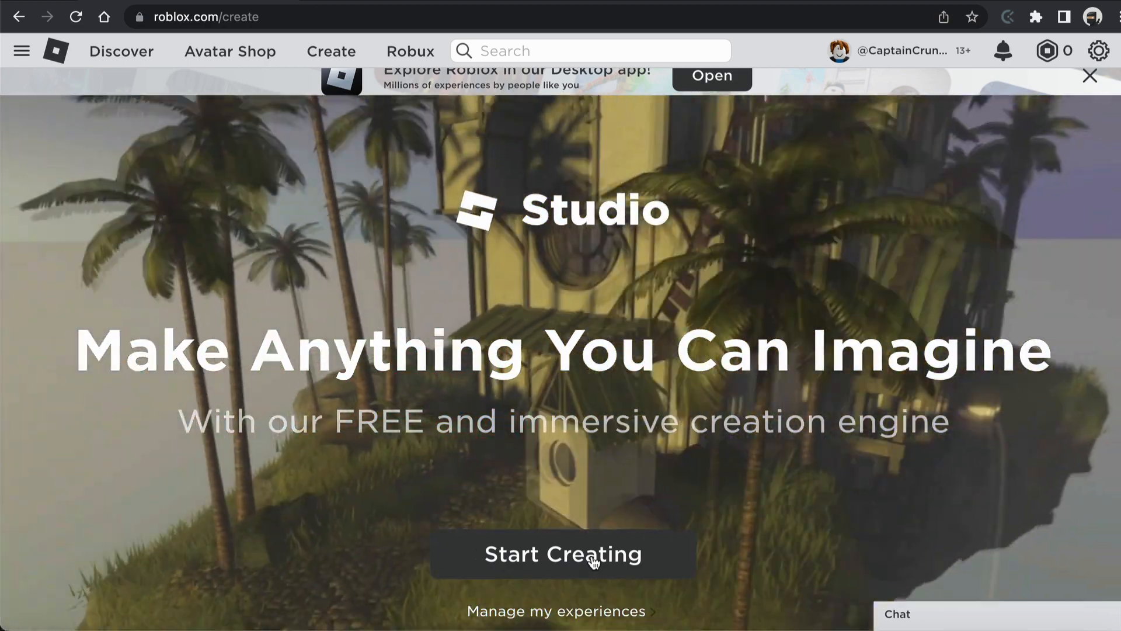
# Start creating from the Studio page via the Start Creating button
pyautogui.click(563, 553)
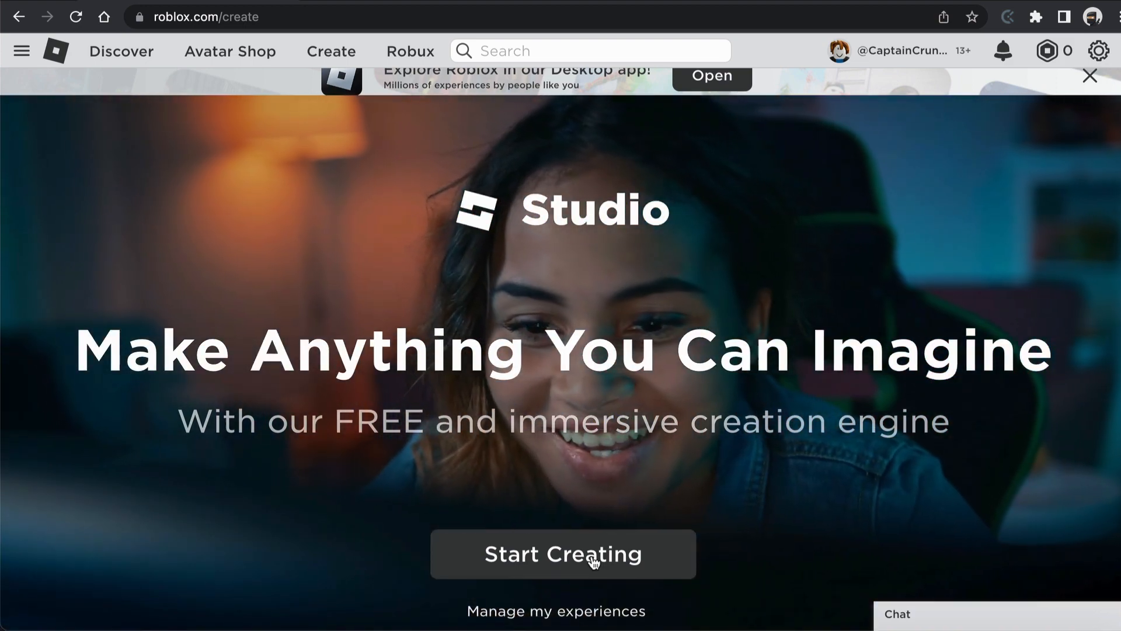
pyautogui.click(563, 553)
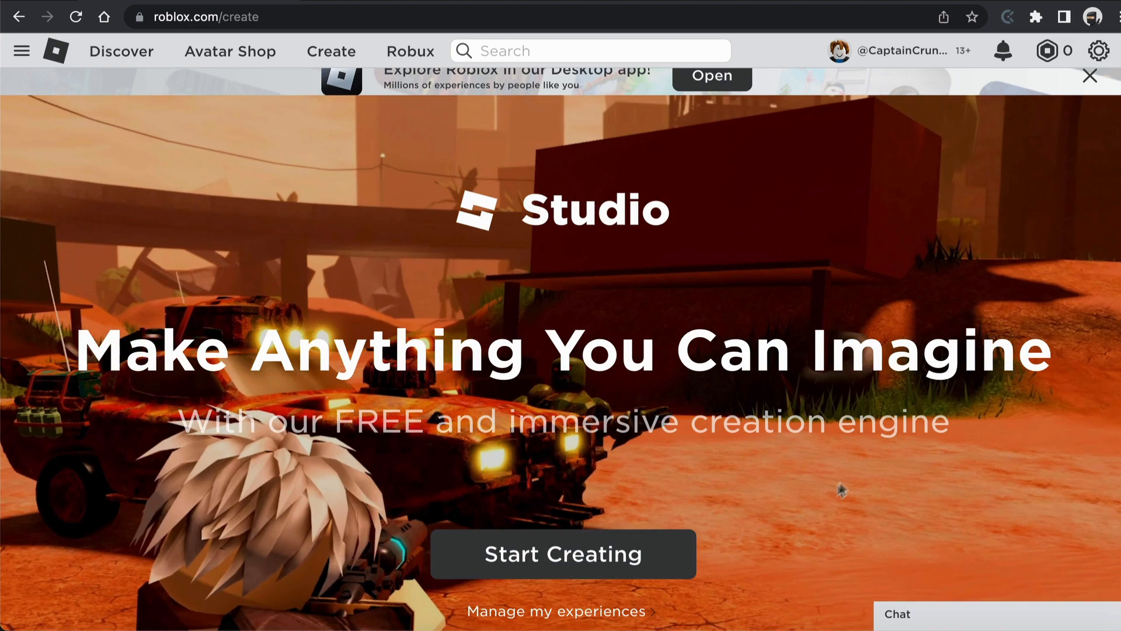
pyautogui.moveTo(850, 470)
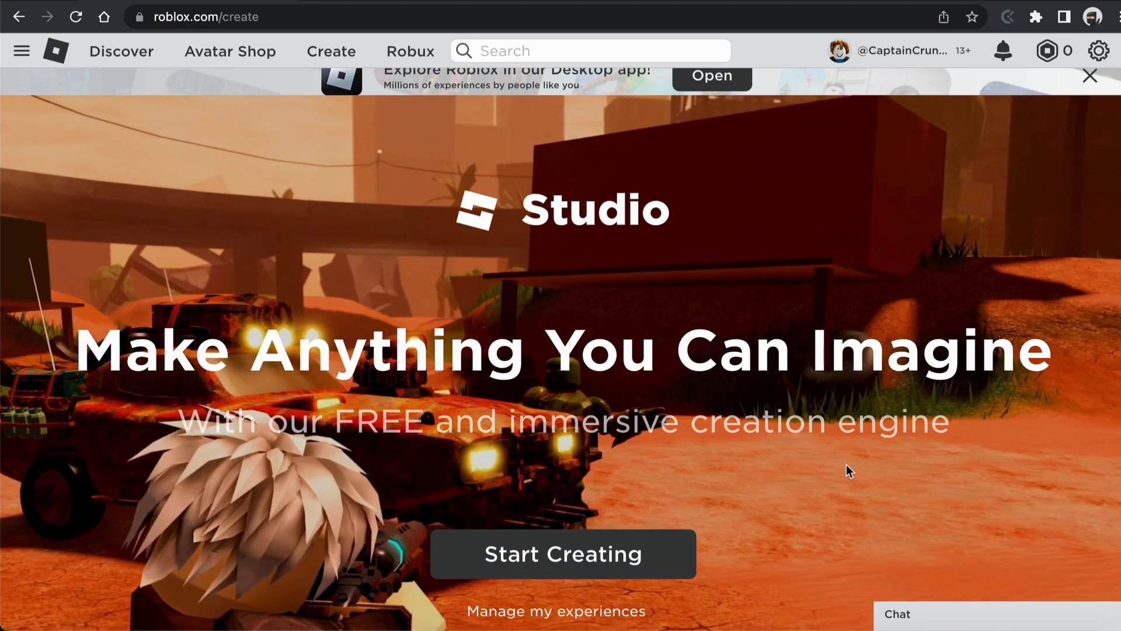